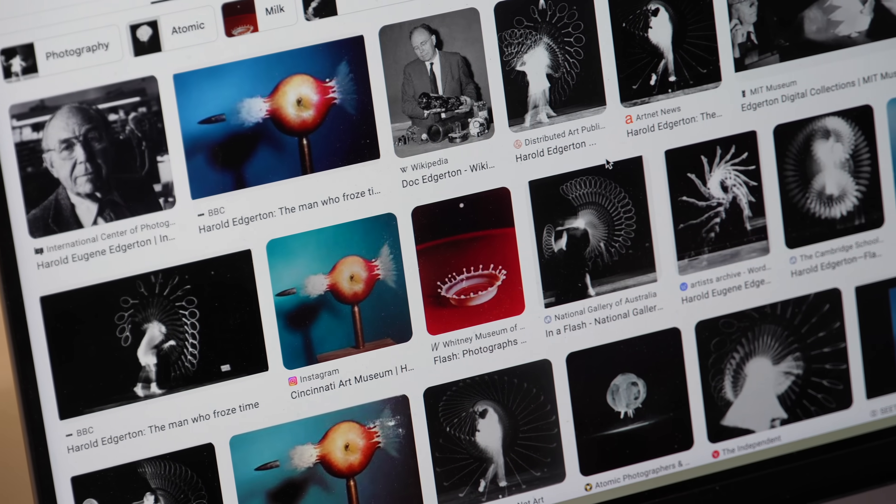
scroll("down", 3)
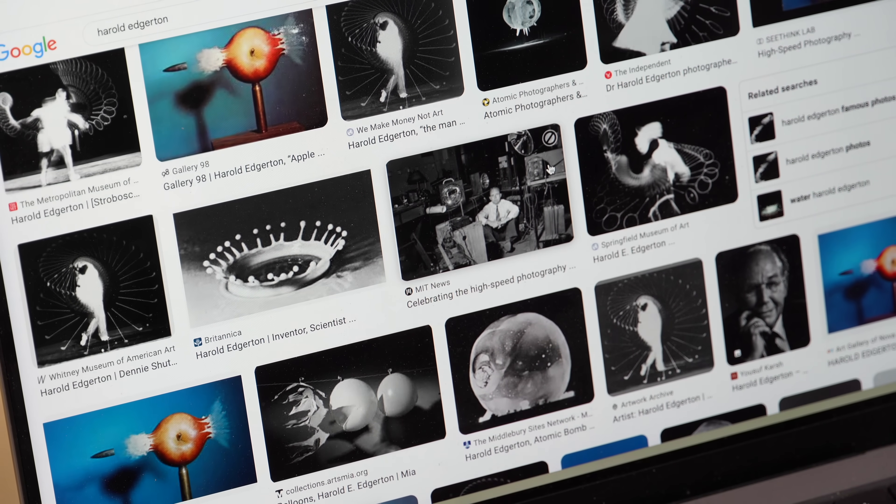
scroll("down", 3)
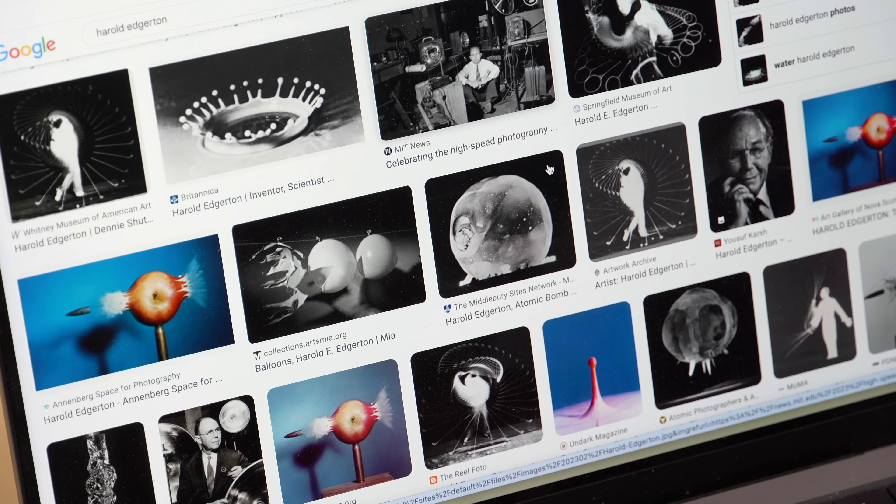